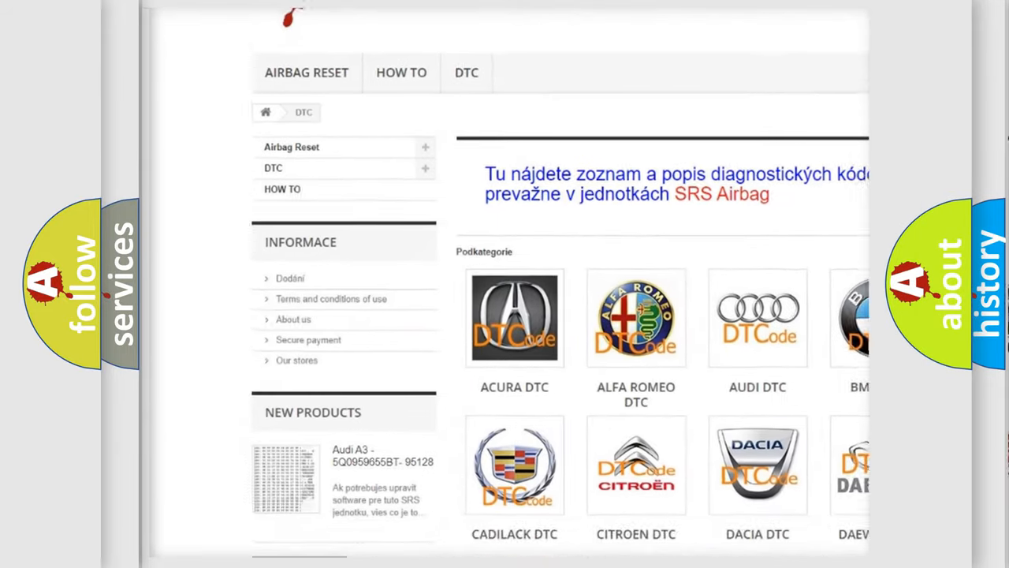
Step: Scroll past the car-brand logos on airbagreset.sk down to the B-code list
scroll(down, 3)
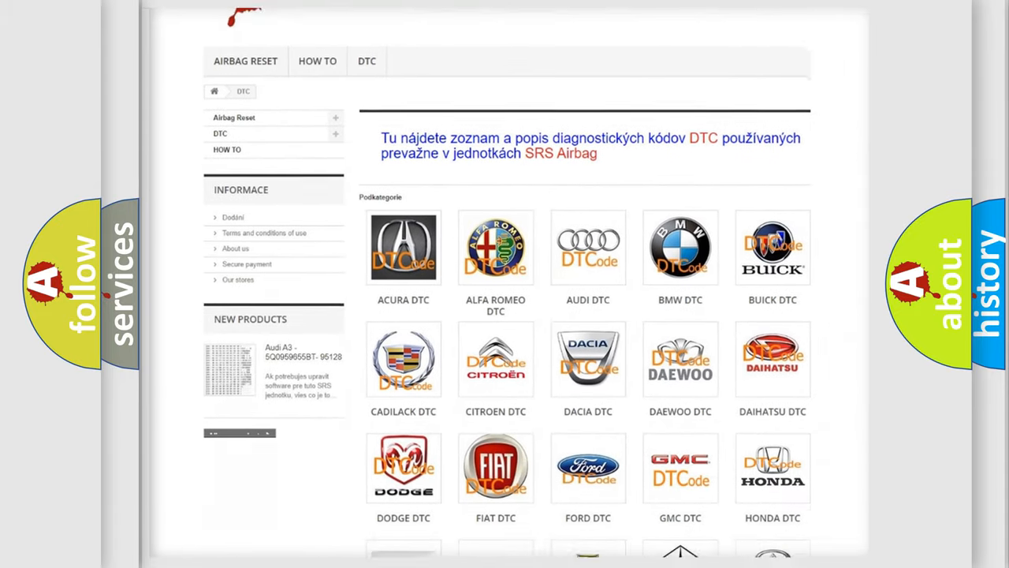
scroll(down, 3)
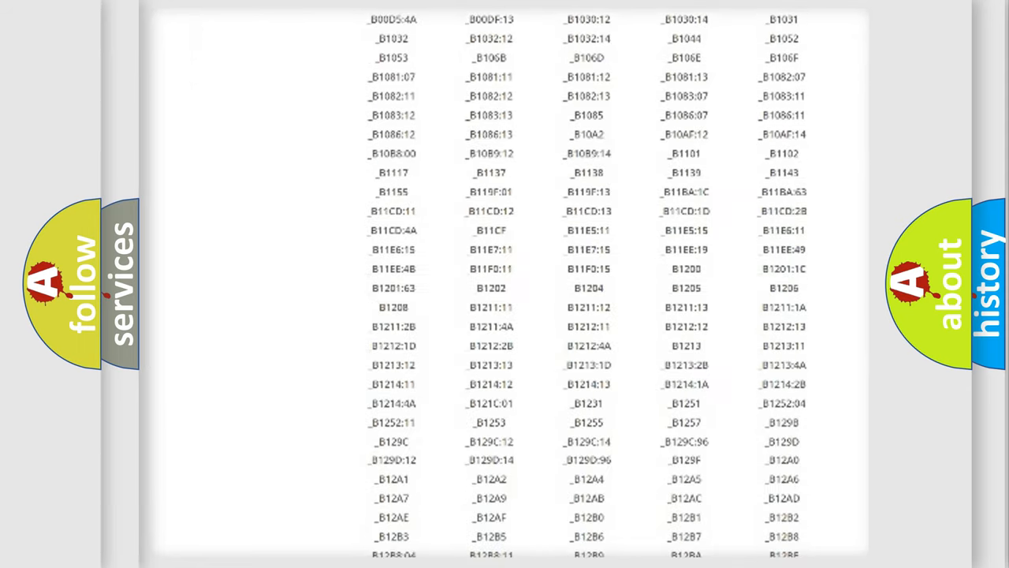
scroll(down, 3)
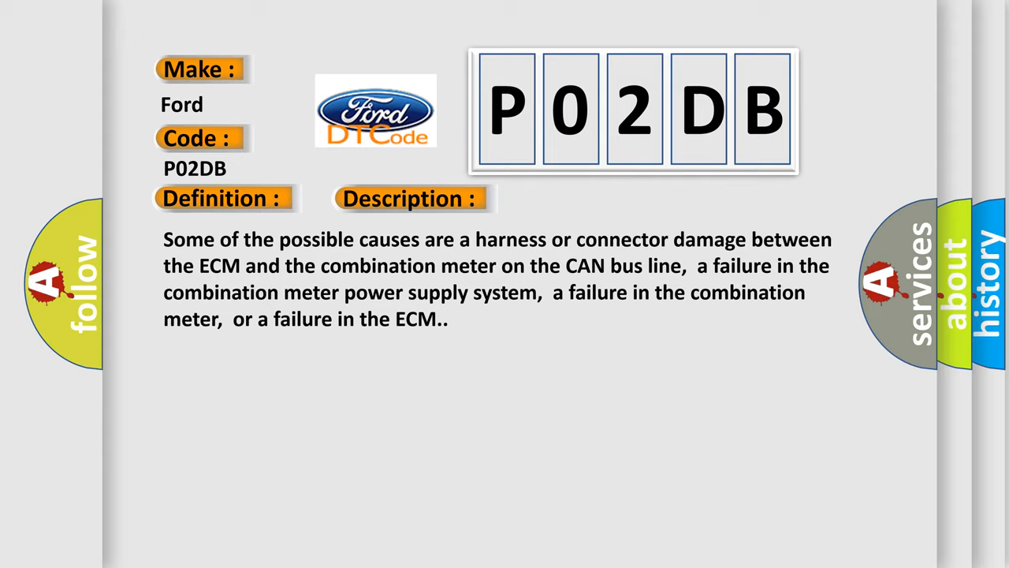
Step: Advance to the Ford P02DB Cause slide listing CAN harness, meter and ECM failures
click(579, 198)
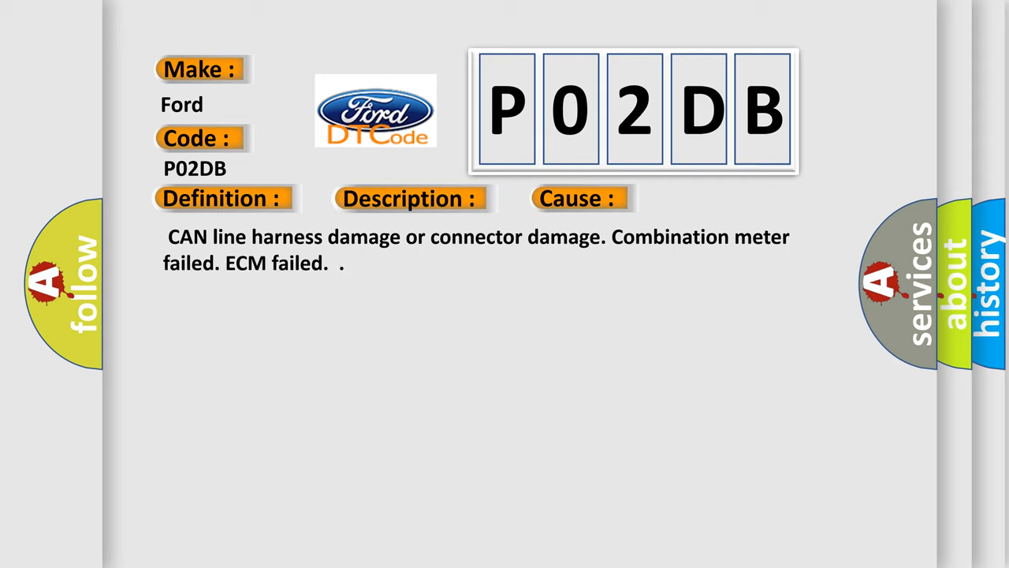